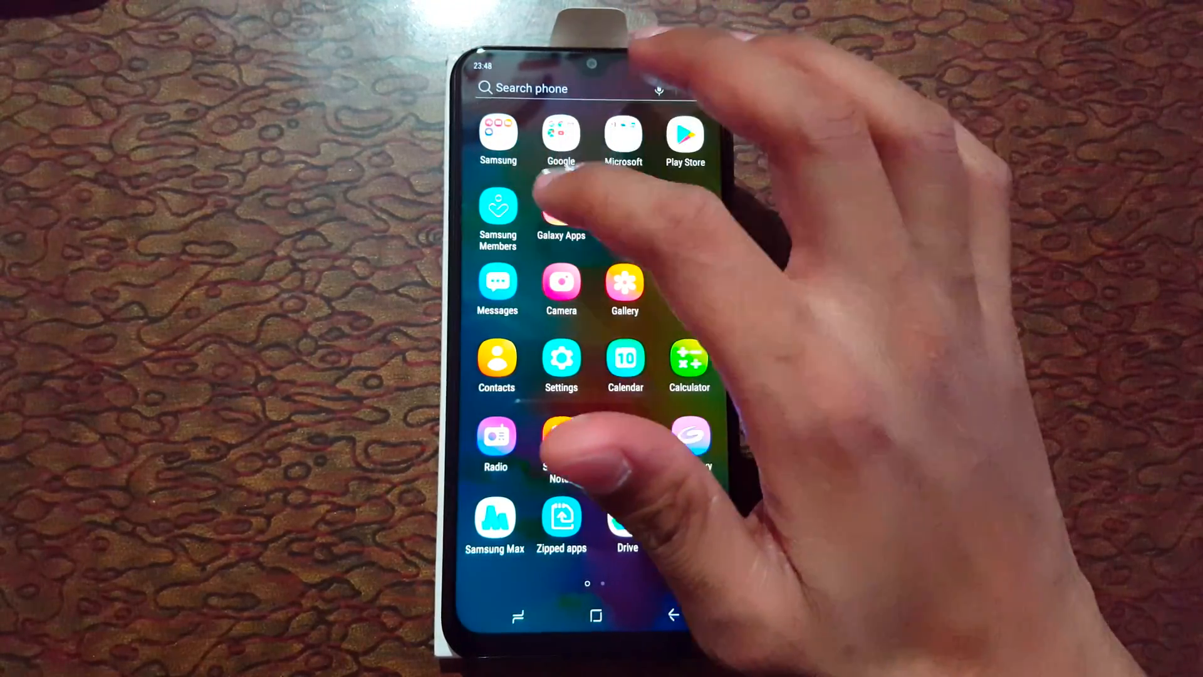
- Search Galaxy Apps for "S Secure" so Samsung's S Secure app heads the results
{"action": "left_click", "coordinate": [562, 214]}
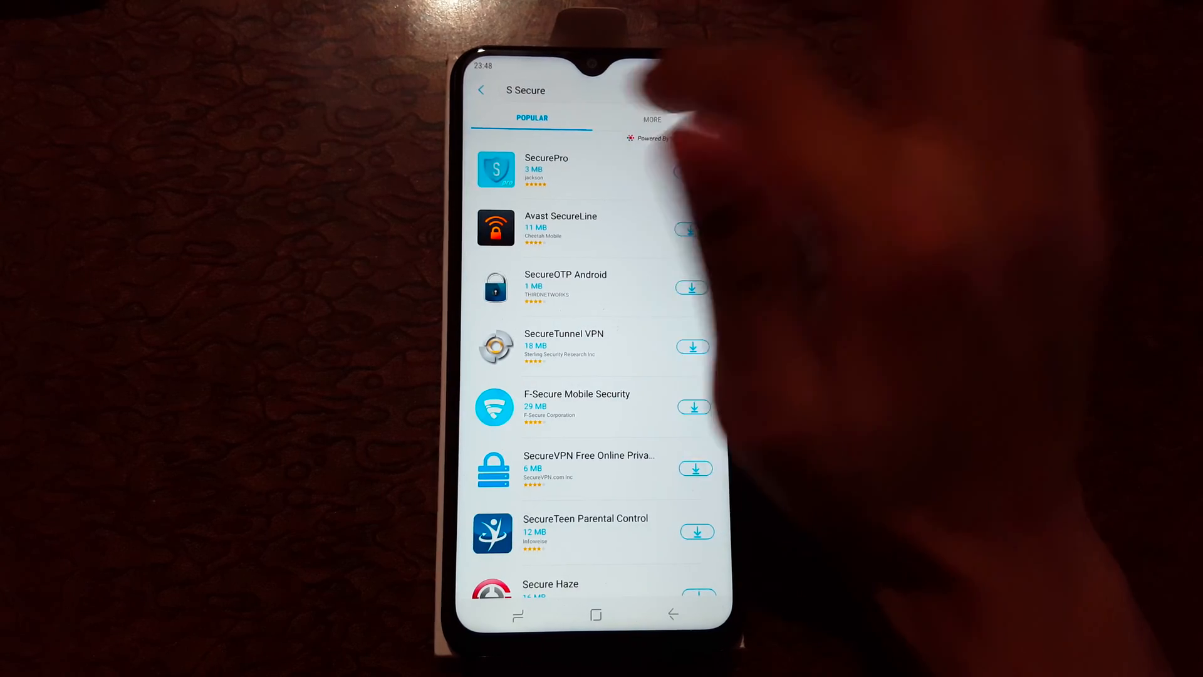
{"action": "left_click", "coordinate": [651, 119]}
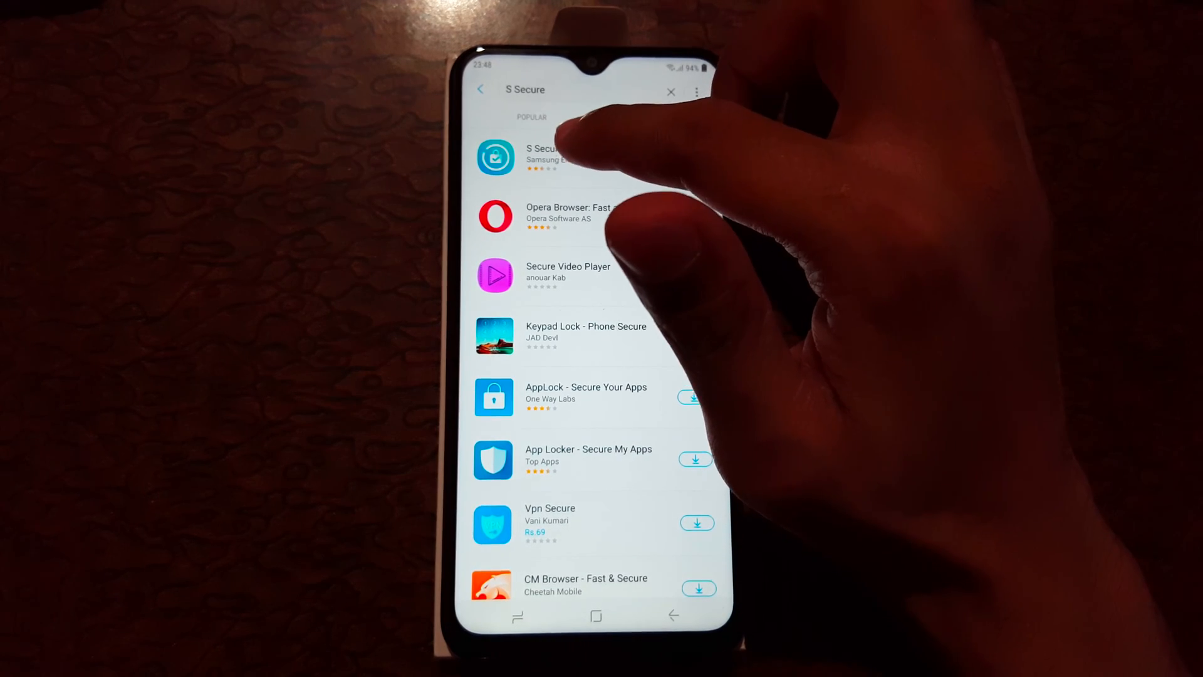
- Install S Secure from its store page and launch it
{"action": "left_click", "coordinate": [546, 158]}
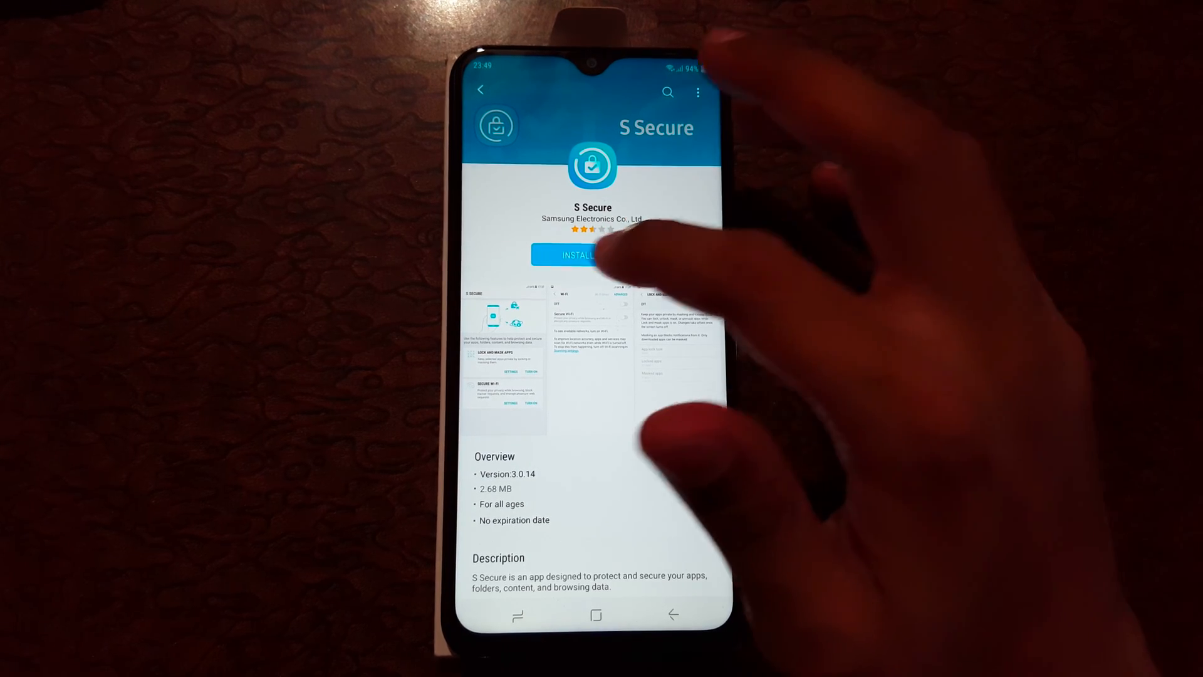
{"action": "left_click", "coordinate": [577, 254]}
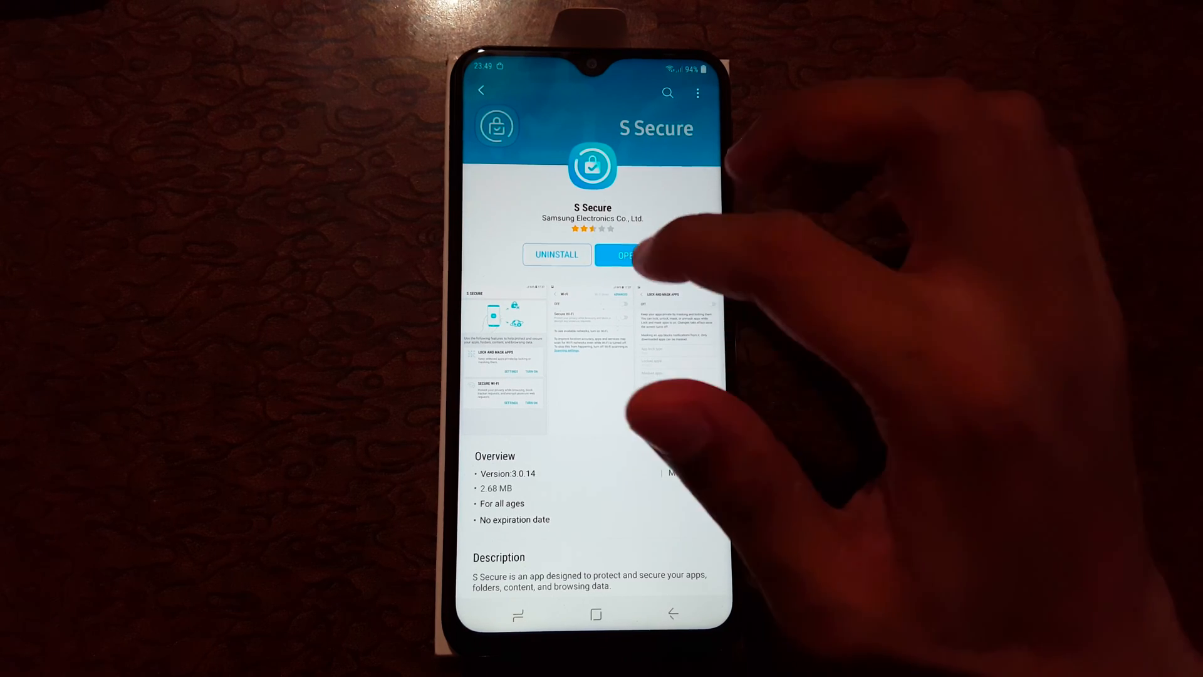
{"action": "left_click", "coordinate": [626, 255]}
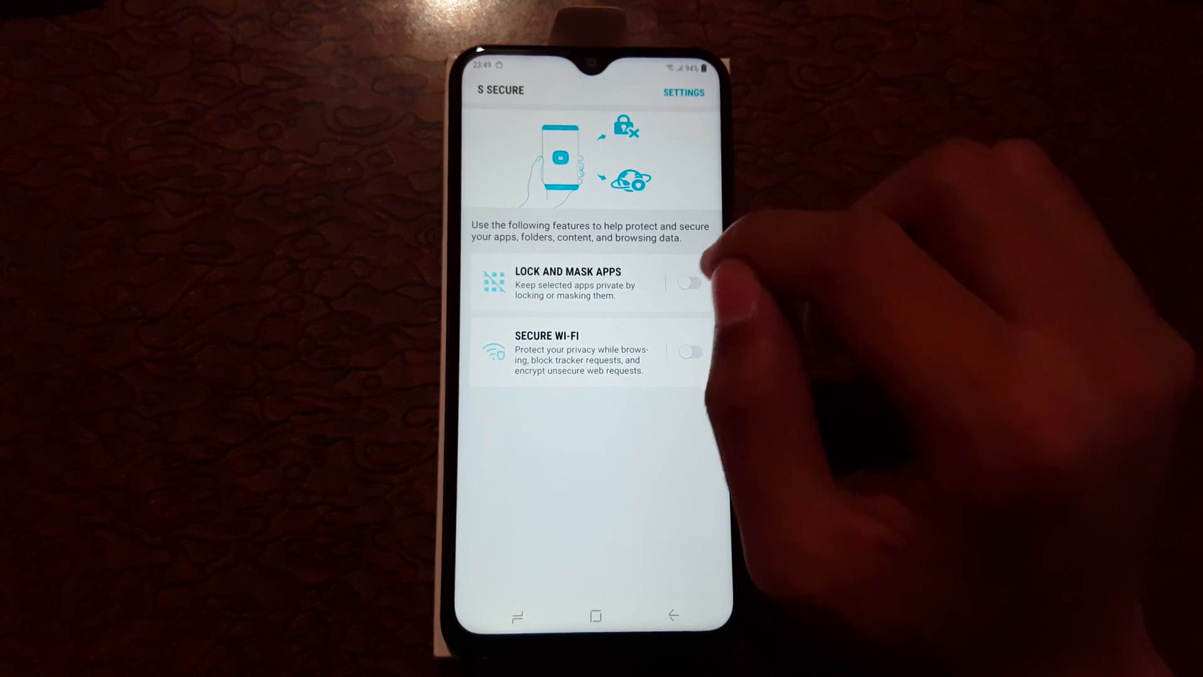
- Turn on Lock and mask apps with a confirmed PIN as the lock type and view Locked apps
{"action": "left_click", "coordinate": [690, 282]}
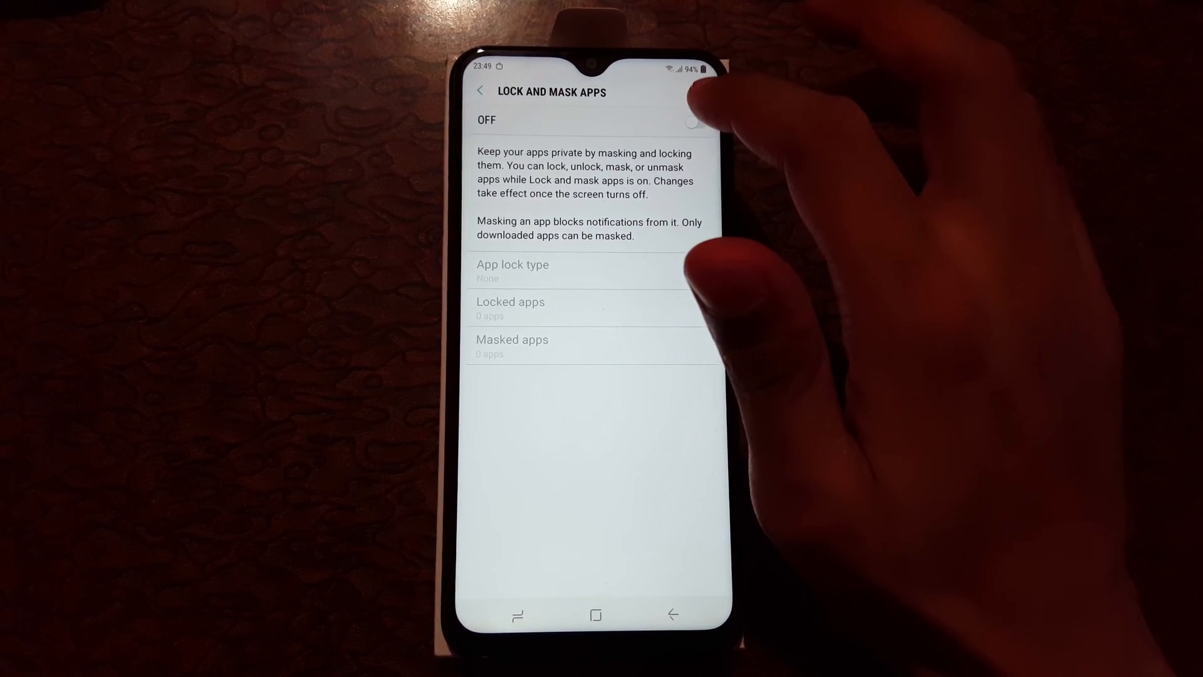
{"action": "left_click", "coordinate": [513, 271]}
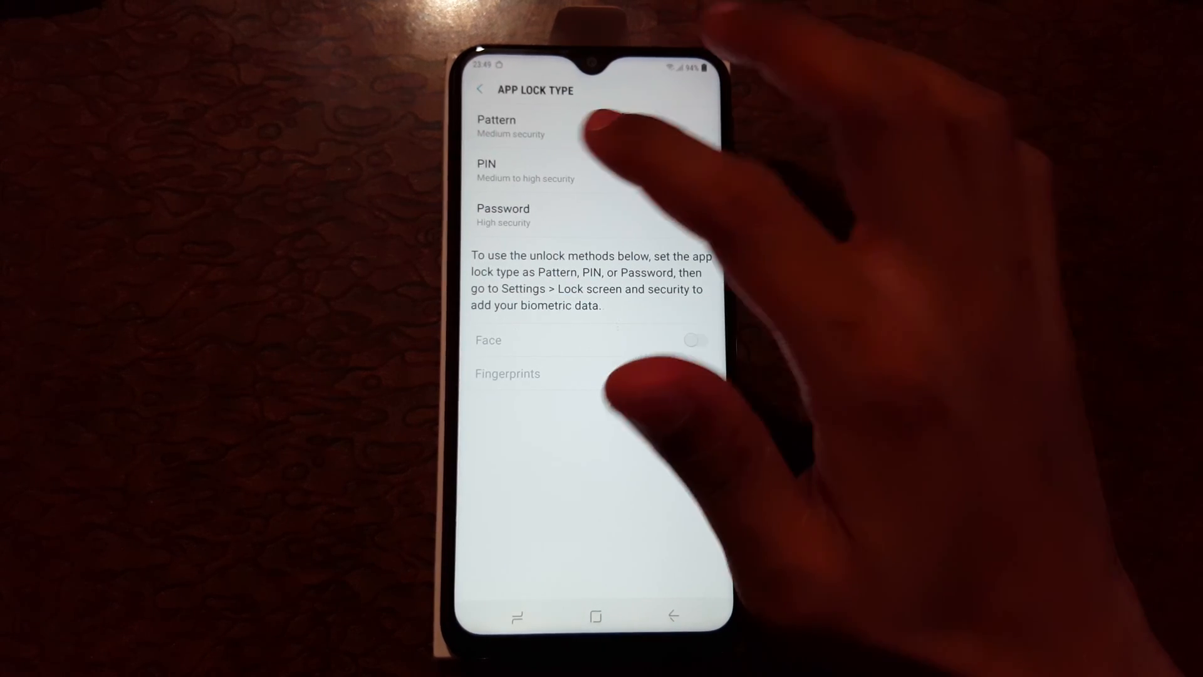
{"action": "left_click", "coordinate": [526, 171]}
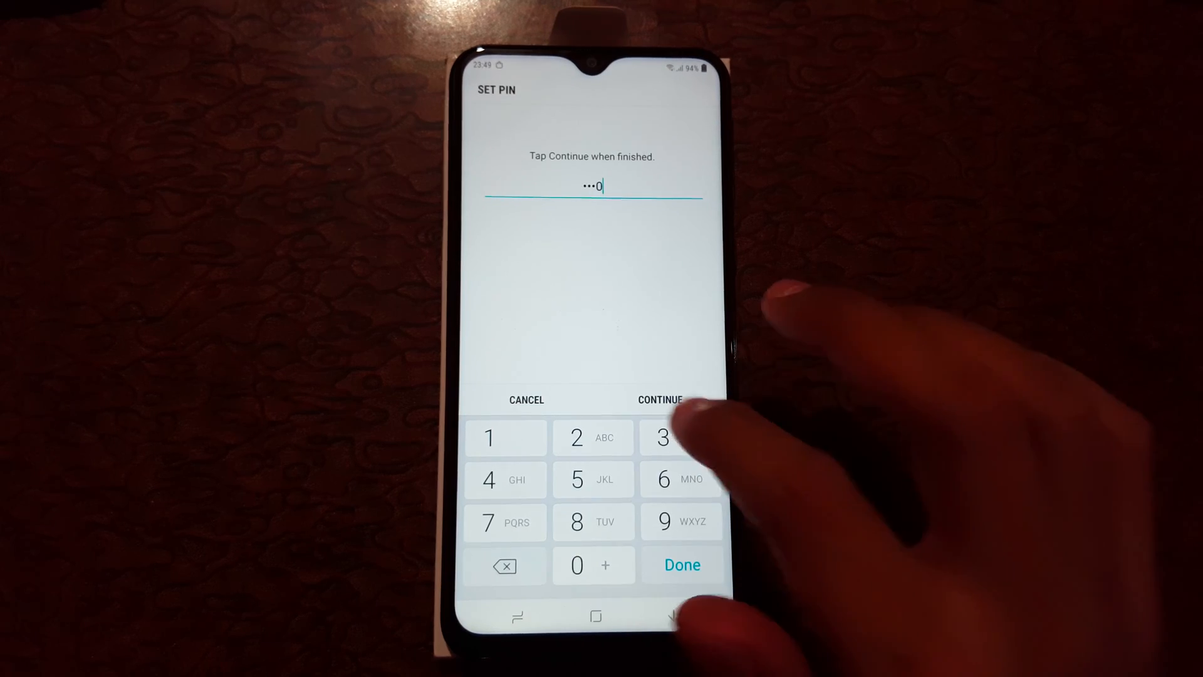
{"action": "left_click", "coordinate": [660, 398]}
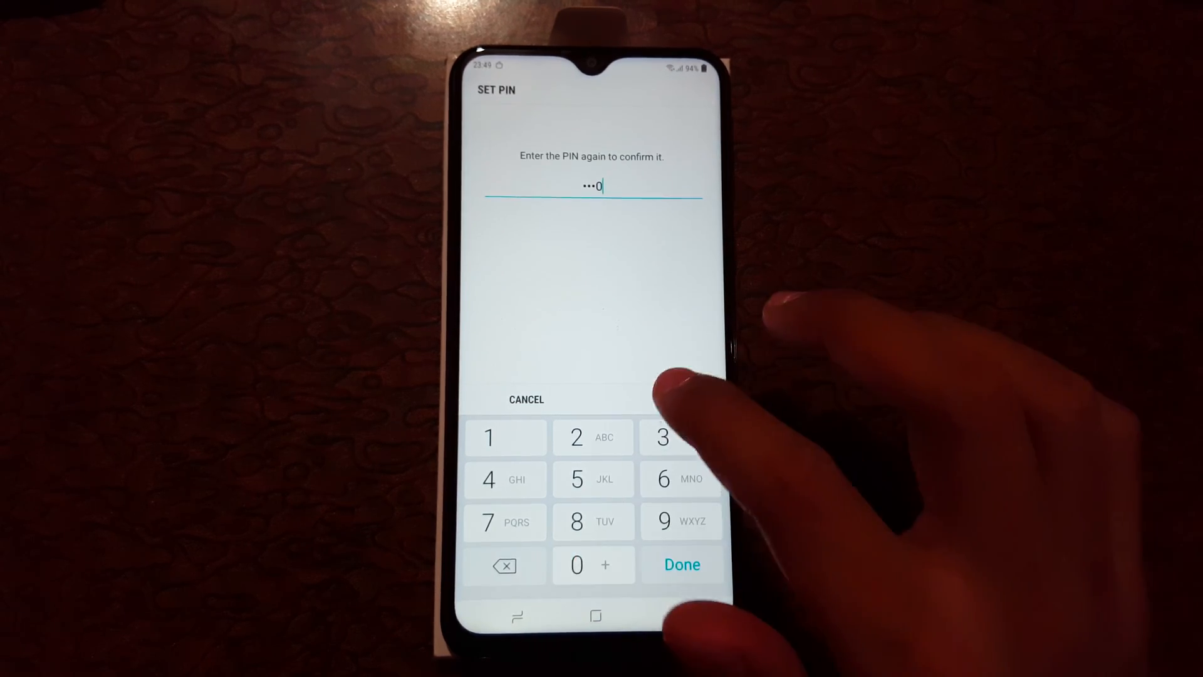
{"action": "left_click", "coordinate": [682, 565]}
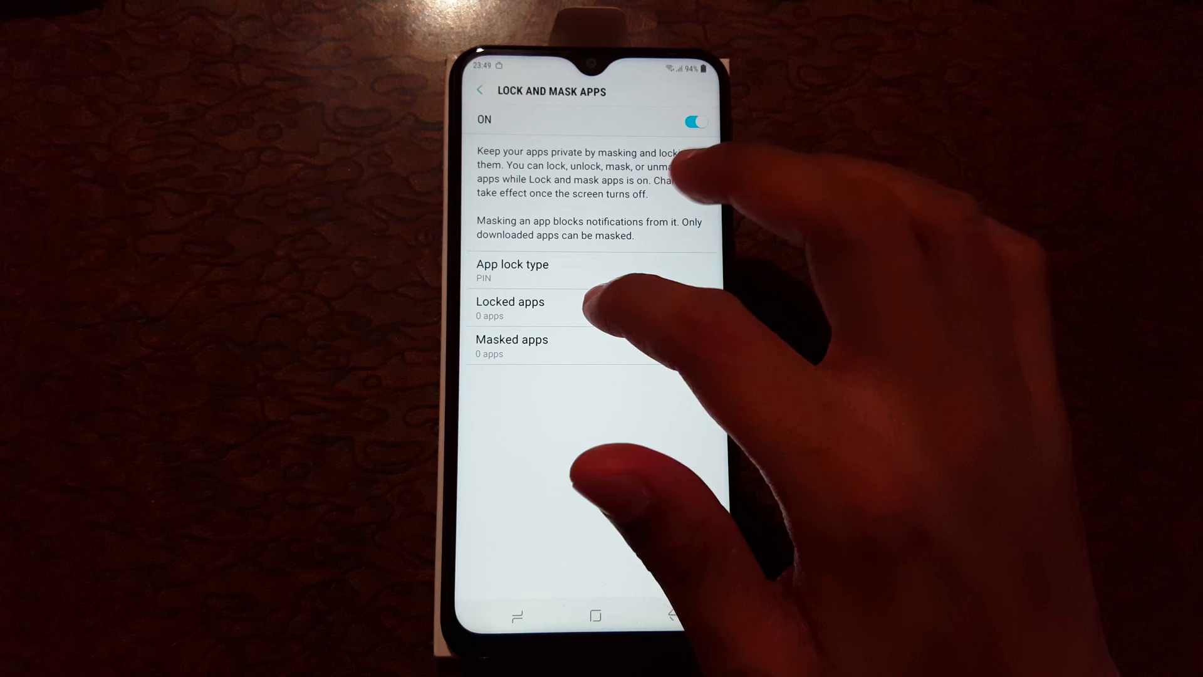
{"action": "left_click", "coordinate": [511, 309]}
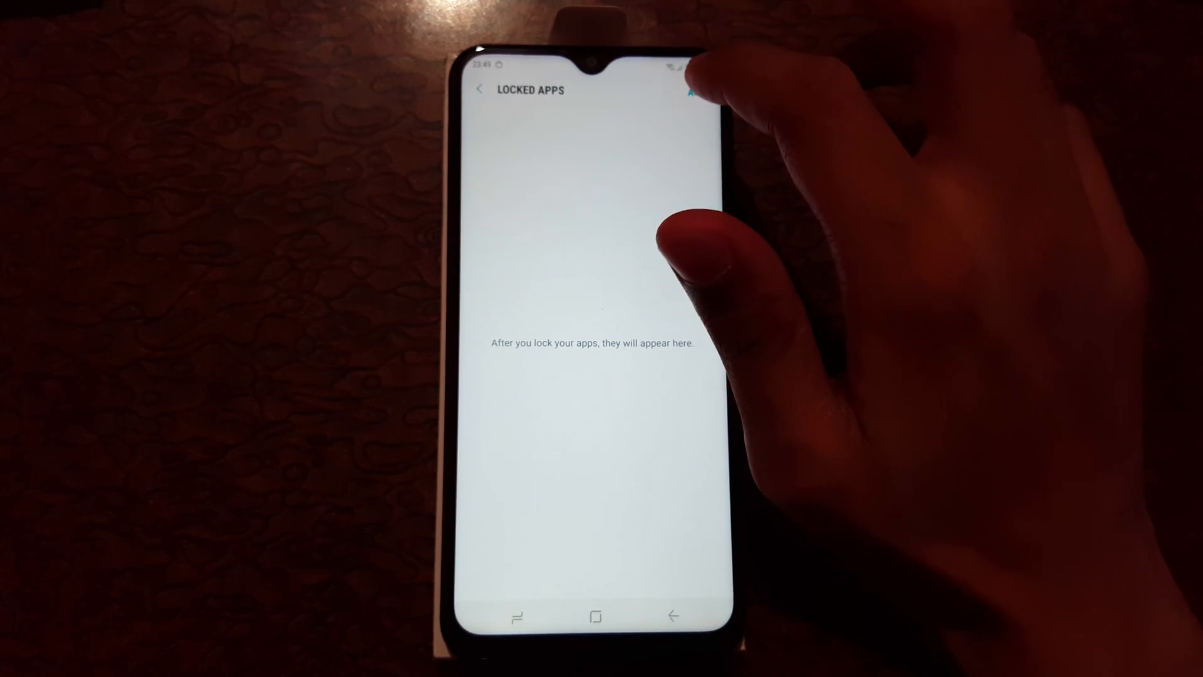
- Lock Calculator, Calendar, Chrome, Contacts and Phone so Locked apps reports 5 apps
{"action": "left_click", "coordinate": [691, 91]}
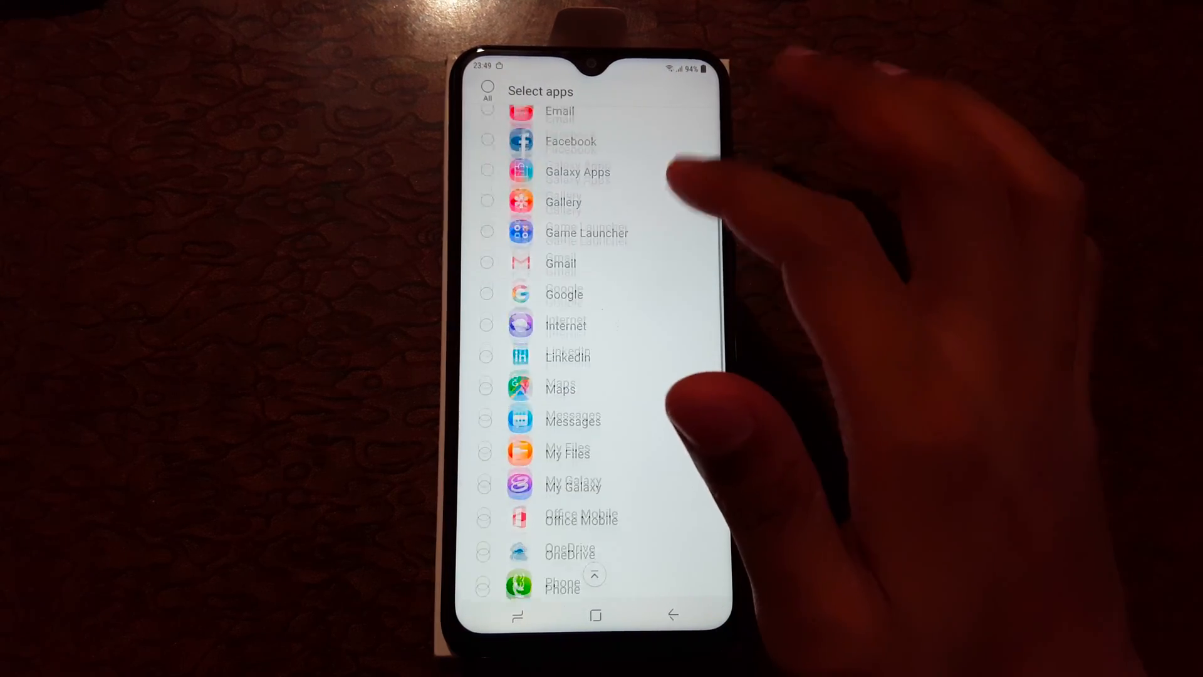
{"action": "scroll", "scroll_direction": "down", "scroll_amount": 3}
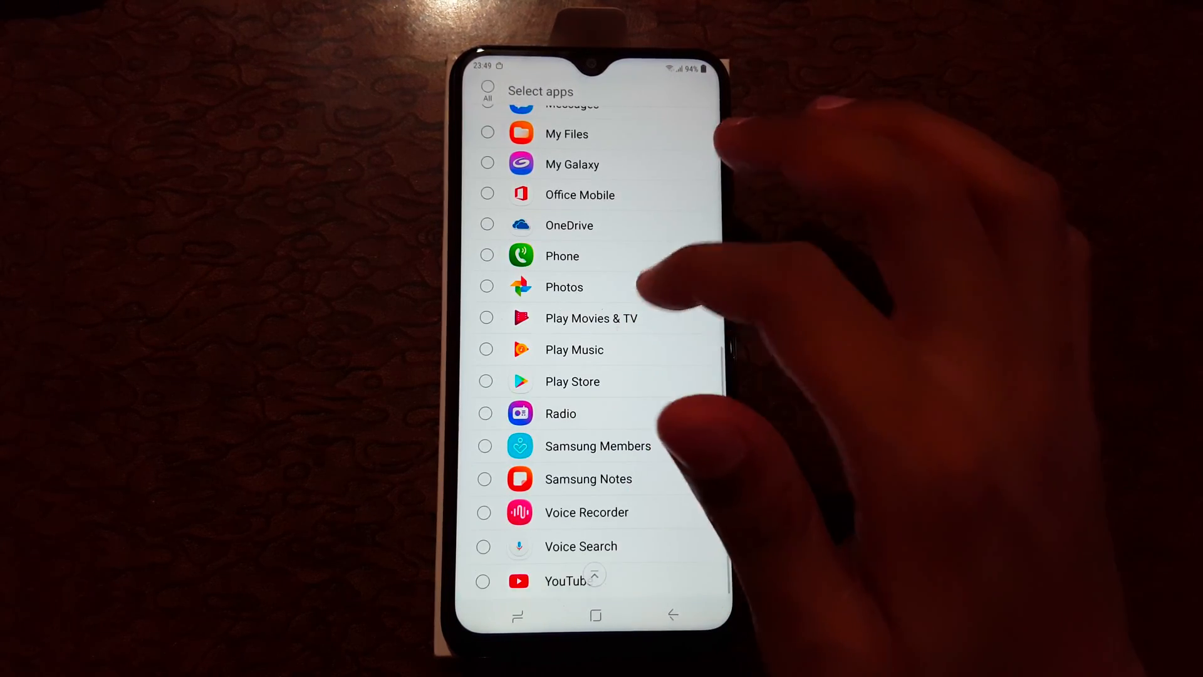
{"action": "scroll", "scroll_direction": "up", "scroll_amount": 3}
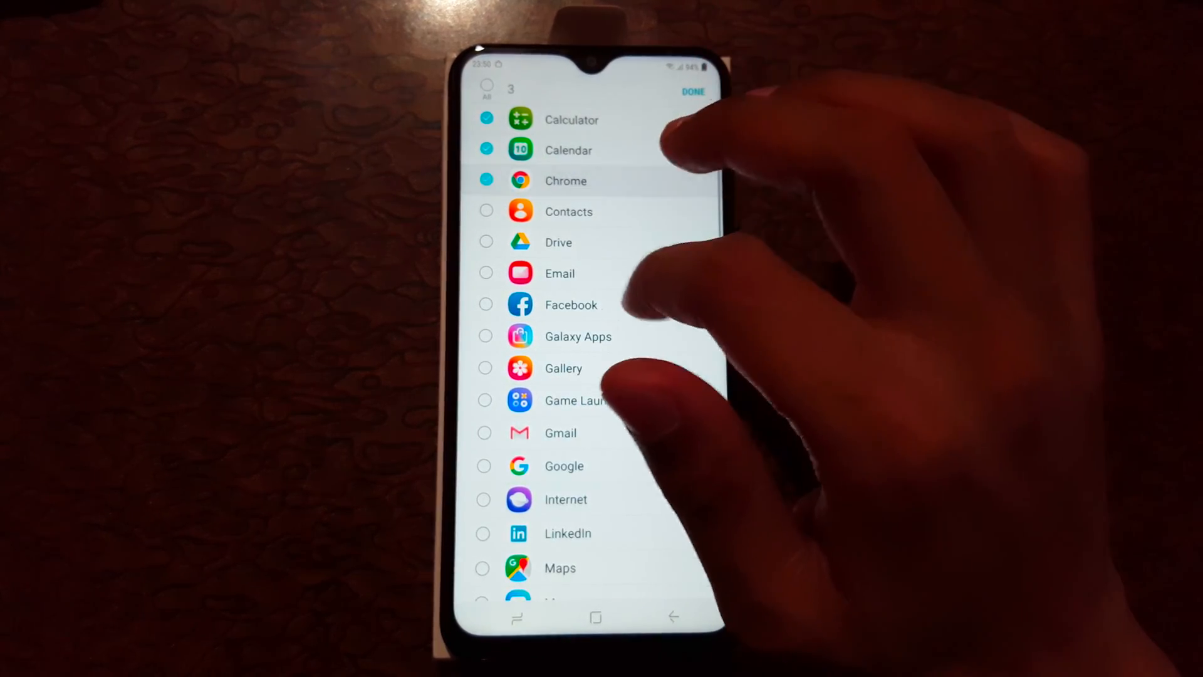
{"action": "left_click", "coordinate": [486, 211]}
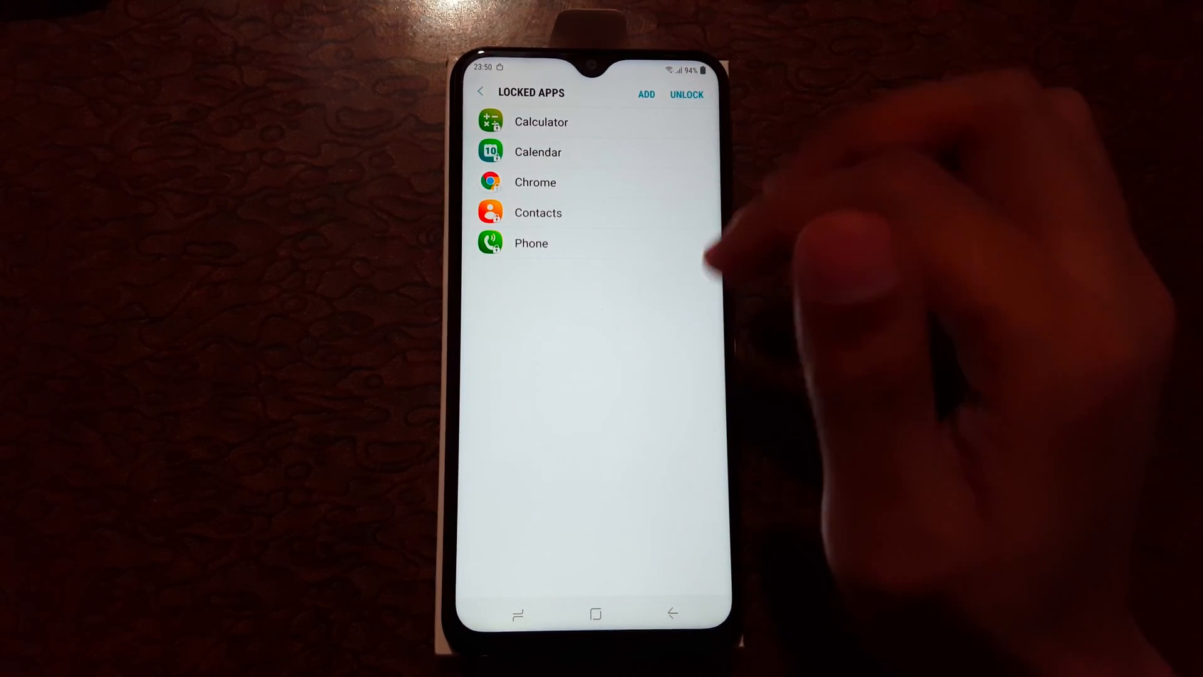
{"action": "left_click", "coordinate": [480, 92]}
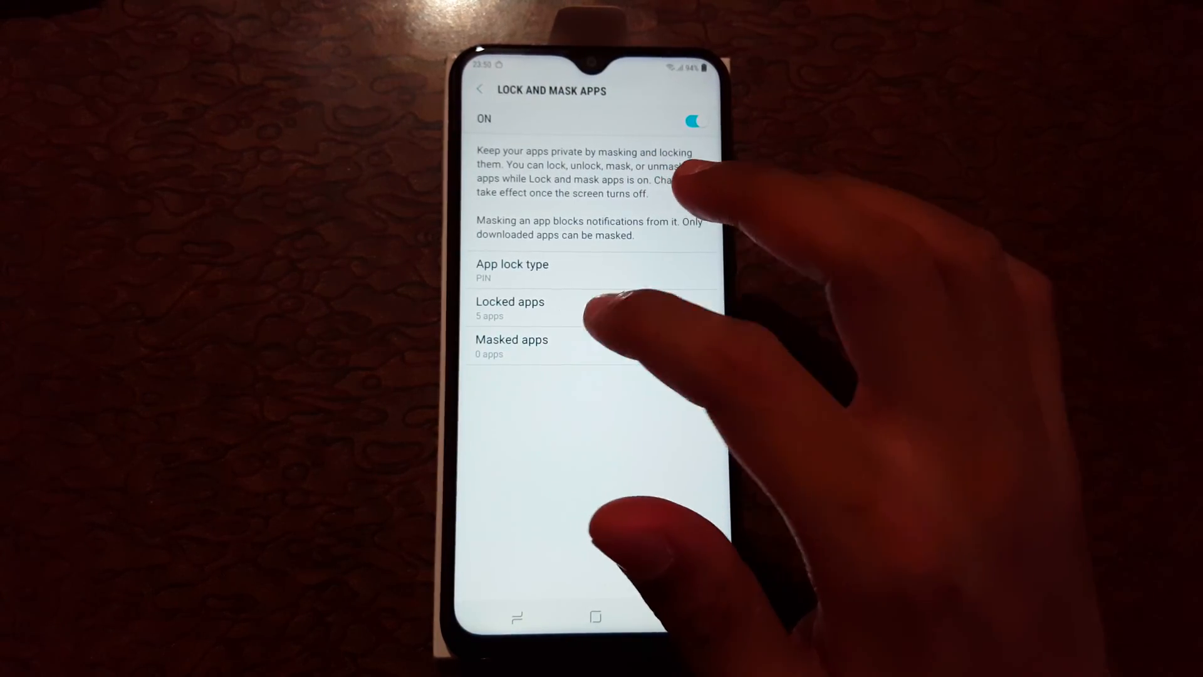
- Mask Samsung Internet (not Email) as the only masked app
{"action": "left_click", "coordinate": [511, 346]}
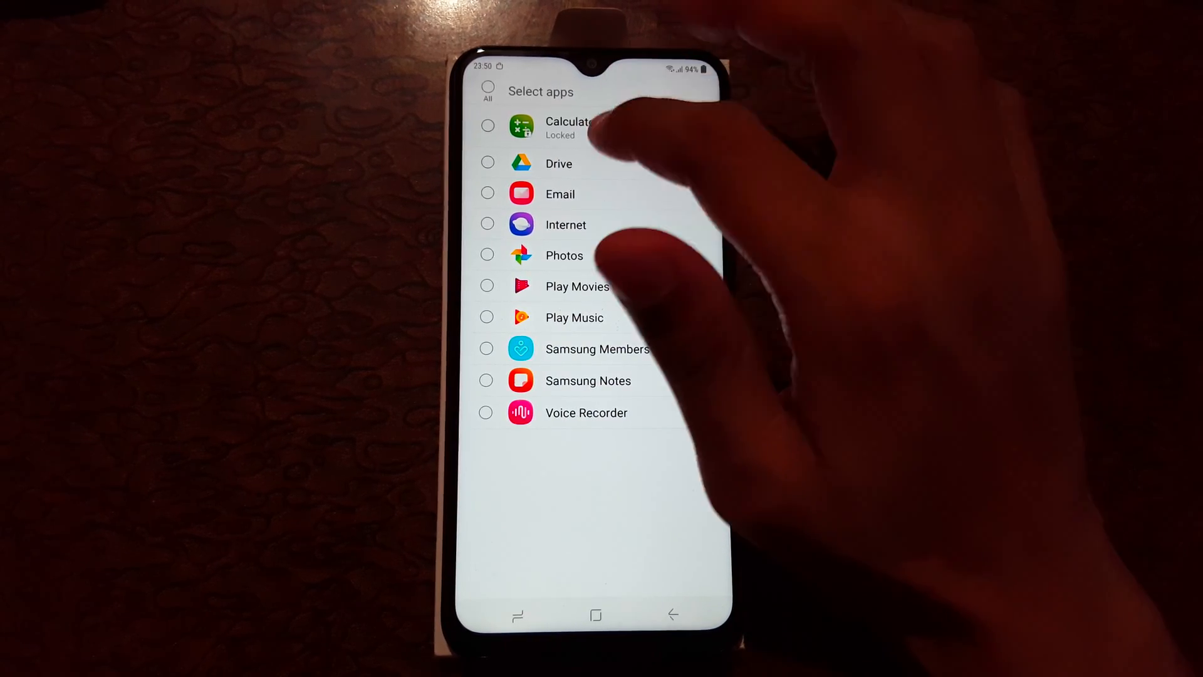
{"action": "left_click", "coordinate": [487, 124]}
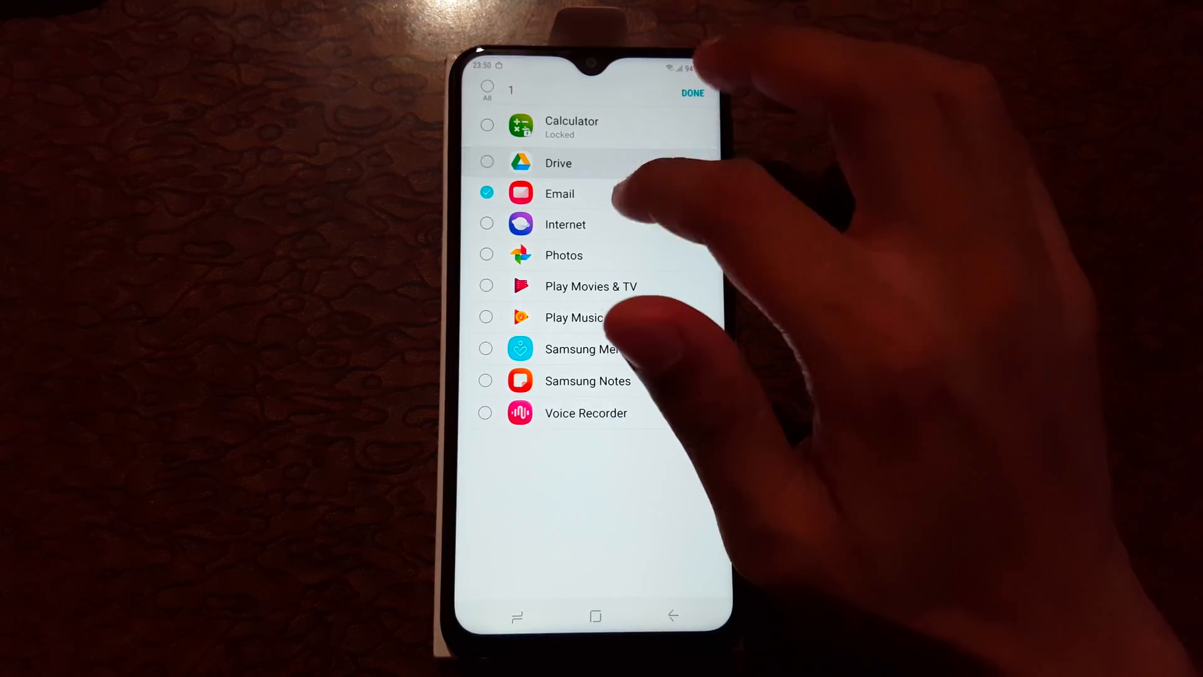
{"action": "left_click", "coordinate": [487, 223]}
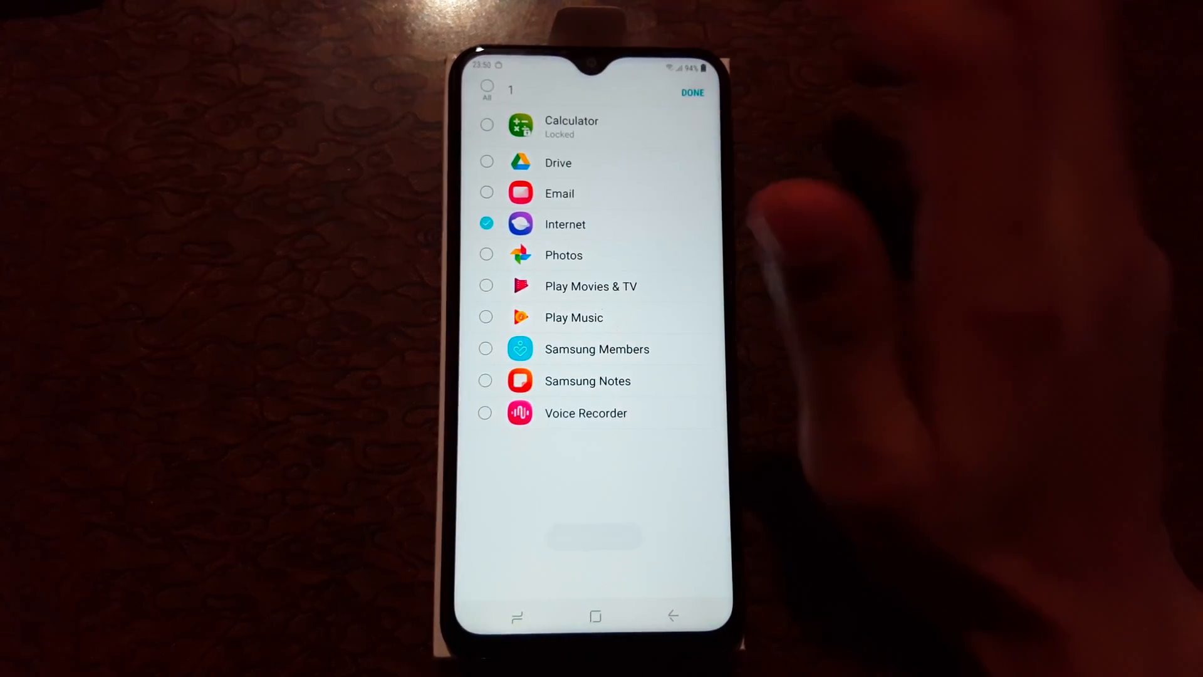
{"action": "left_click", "coordinate": [692, 91]}
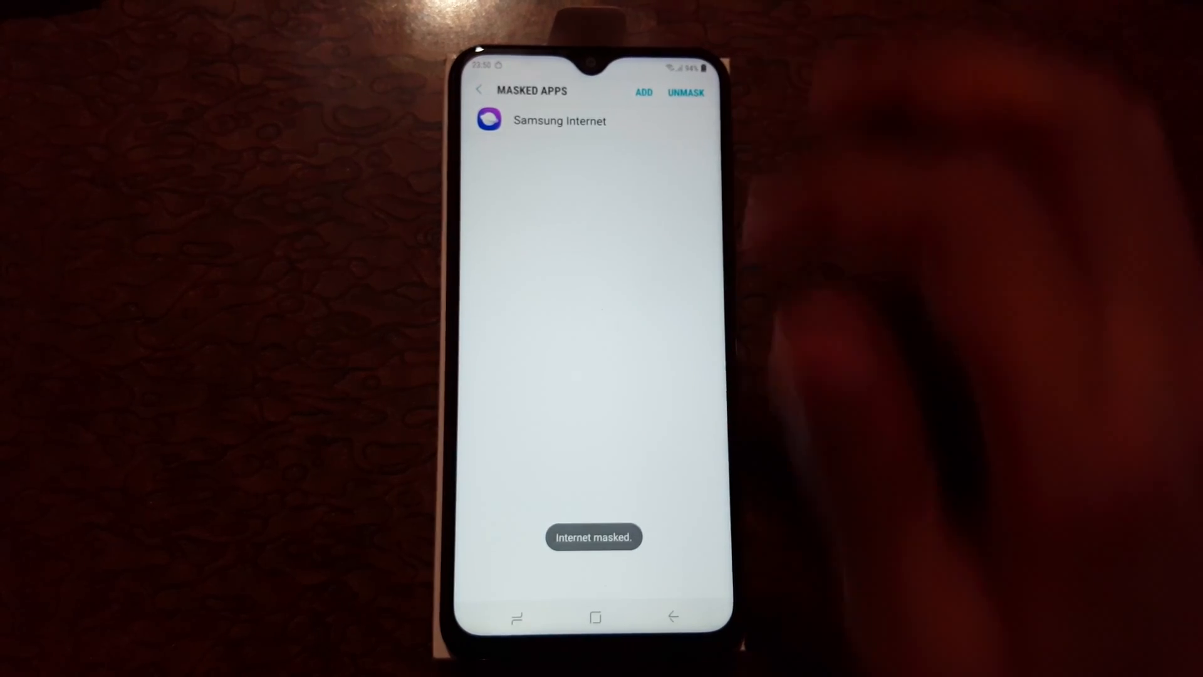